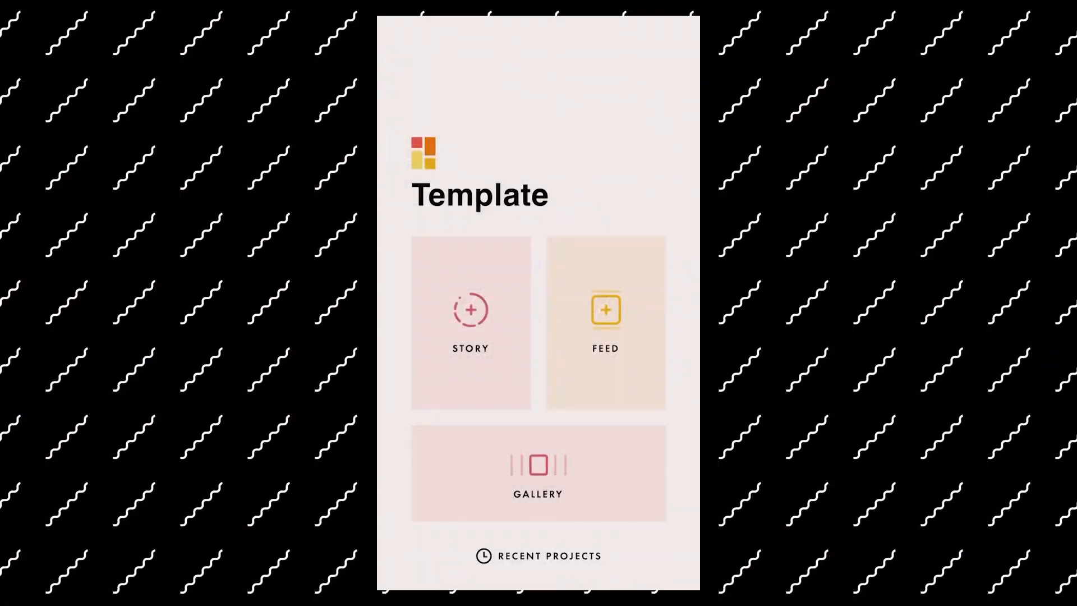
- Start a Gallery project and browse the template packs, including META and the Template+ offer
{"action": "left_click", "coordinate": [606, 323]}
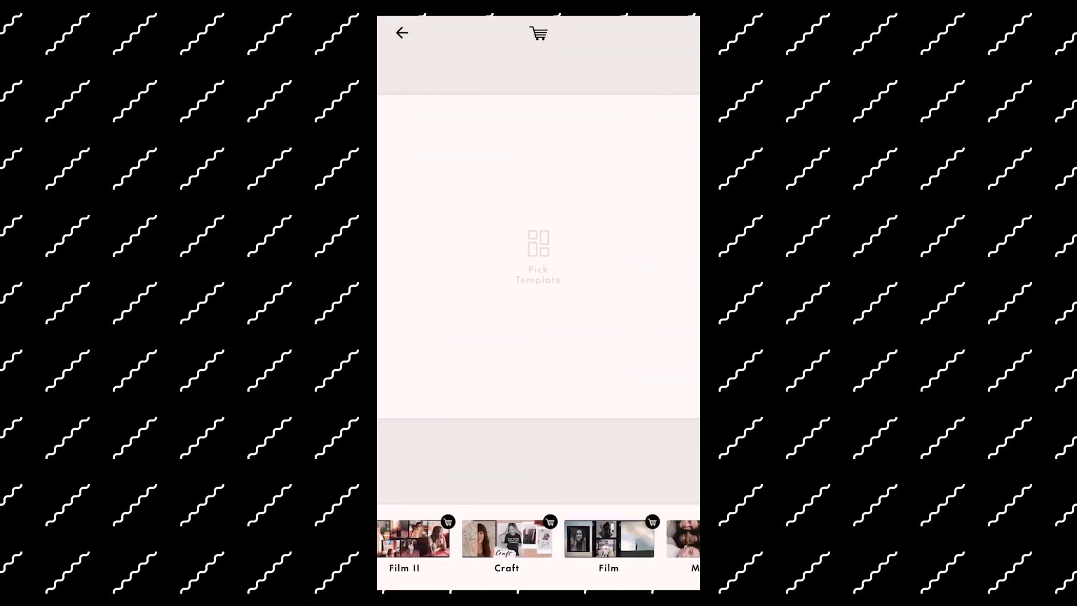
{"action": "scroll", "scroll_direction": "left", "scroll_amount": 3}
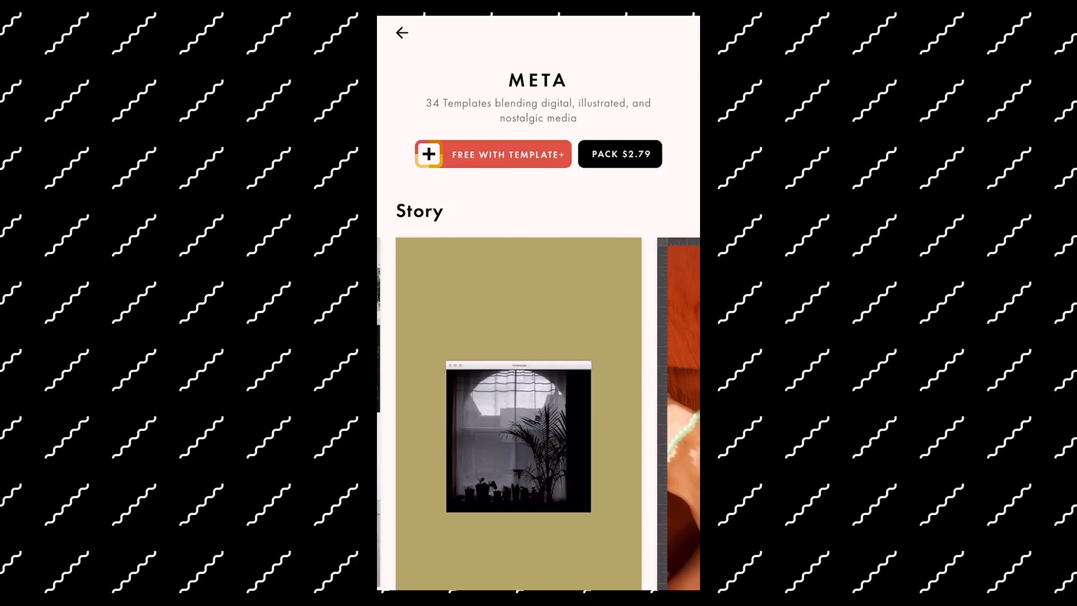
{"action": "scroll", "scroll_direction": "down", "scroll_amount": 3}
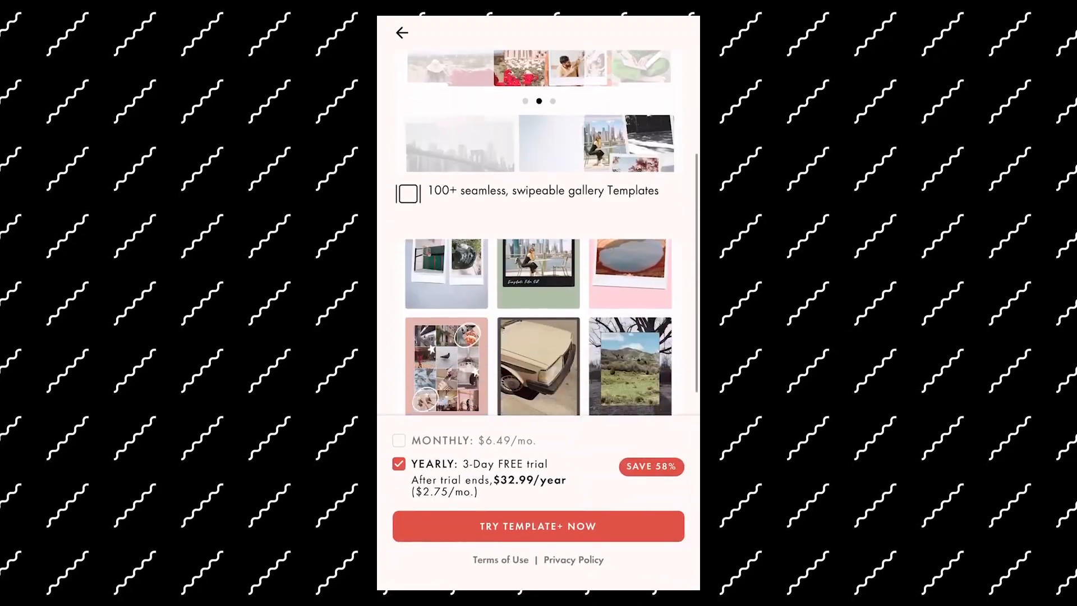
{"action": "scroll", "scroll_direction": "down", "scroll_amount": 3}
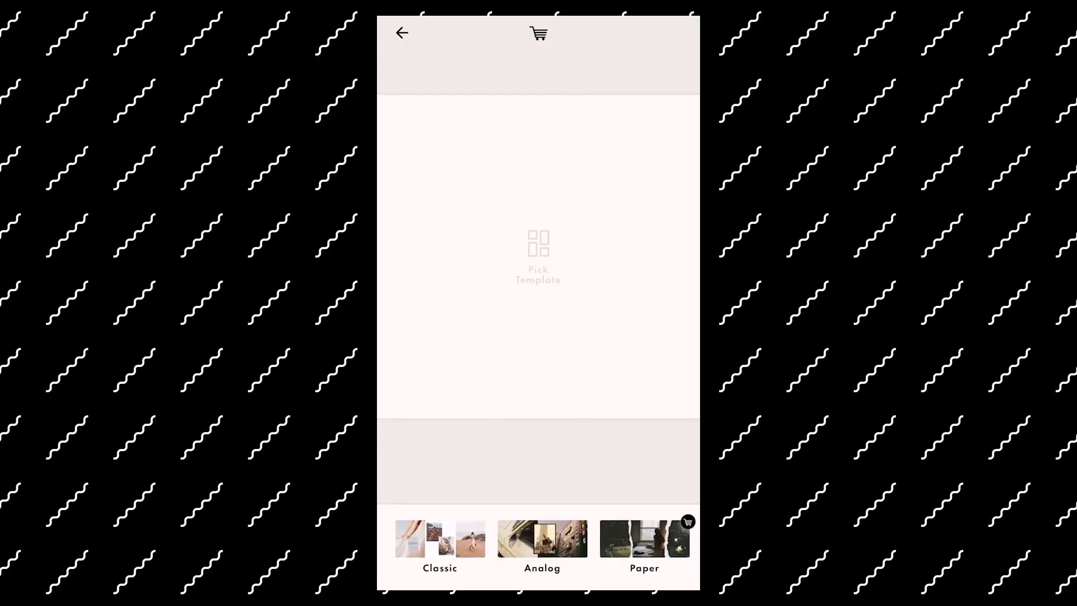
- Apply a gallery template from the pack strip and fill its seven frames from Recents
{"action": "left_click", "coordinate": [542, 538]}
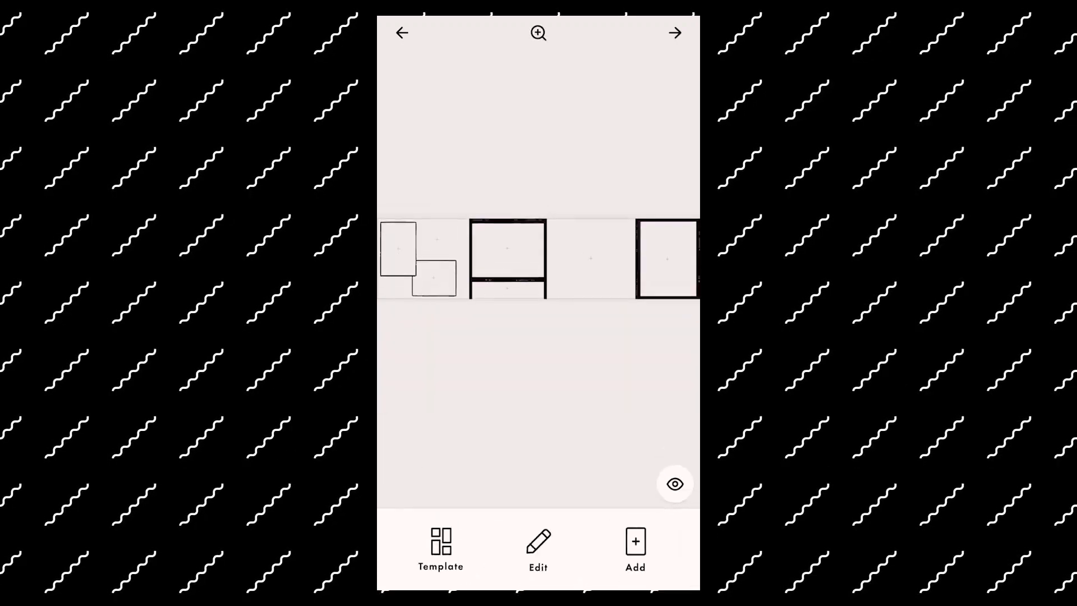
{"action": "left_click", "coordinate": [635, 550]}
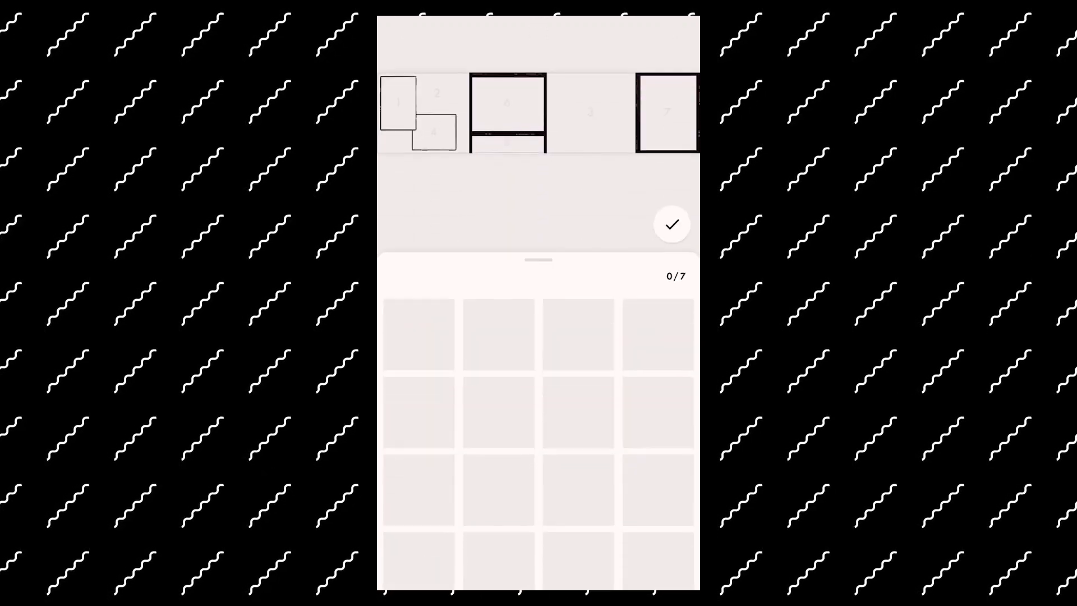
{"action": "left_click", "coordinate": [657, 331]}
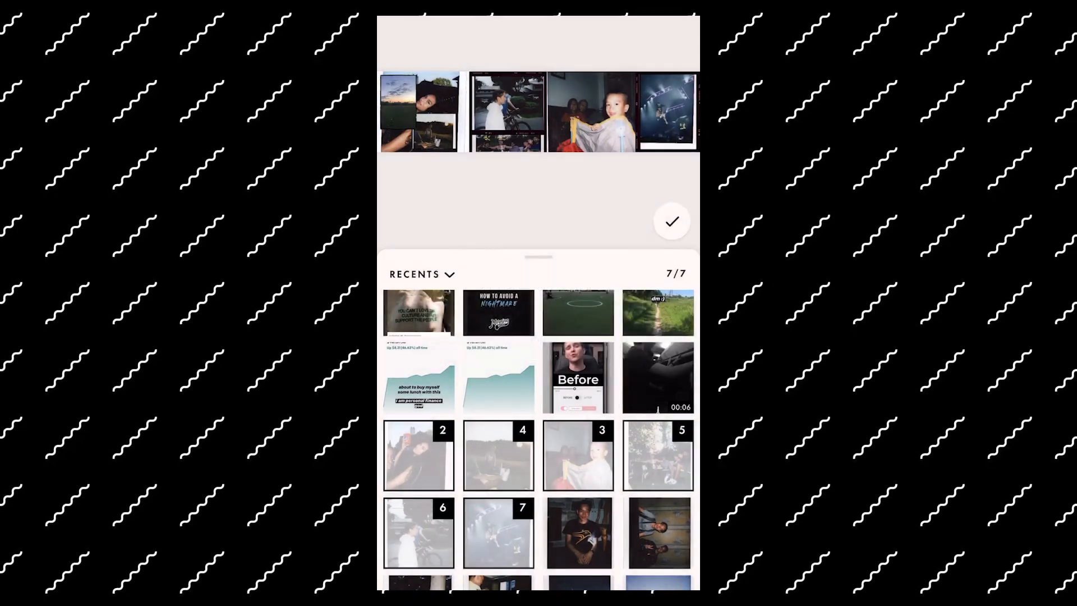
- Confirm the seven photos and keep a light-blue brush signature on the first slide
{"action": "left_click", "coordinate": [671, 221]}
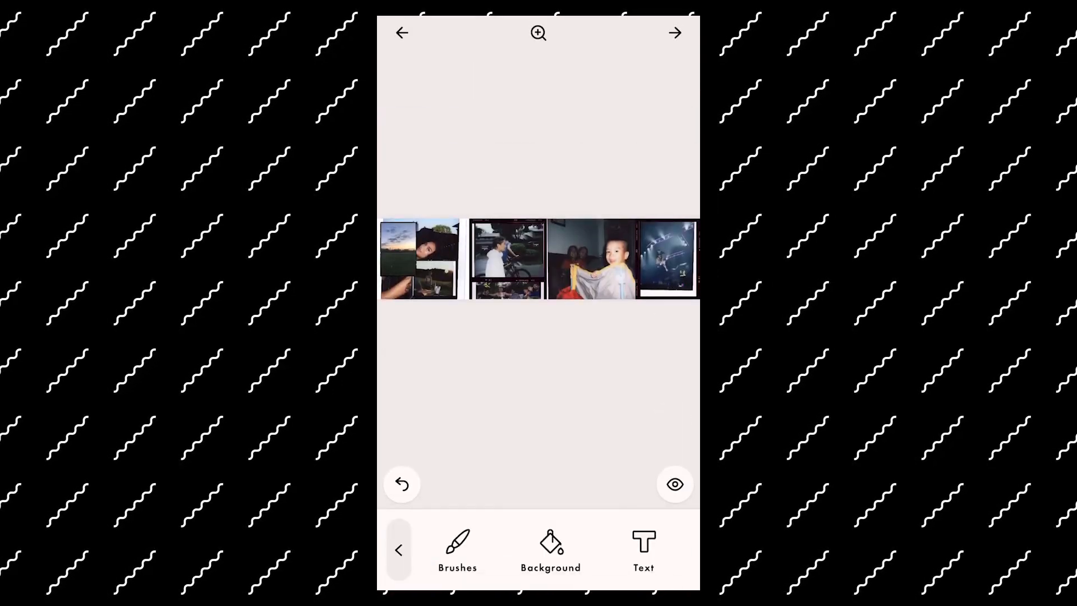
{"action": "left_click", "coordinate": [458, 550]}
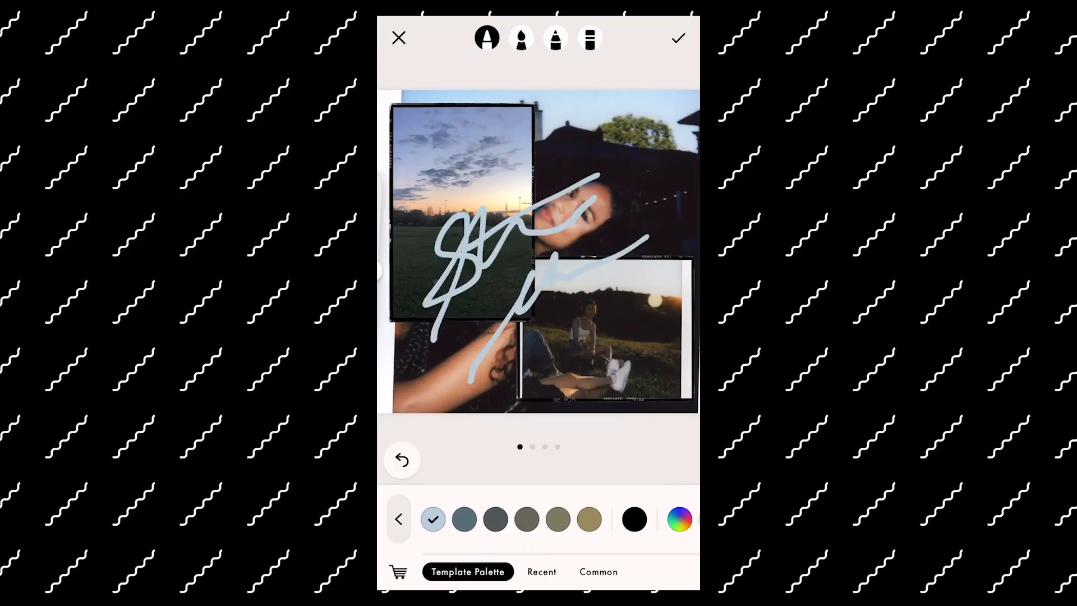
{"action": "left_click", "coordinate": [677, 38]}
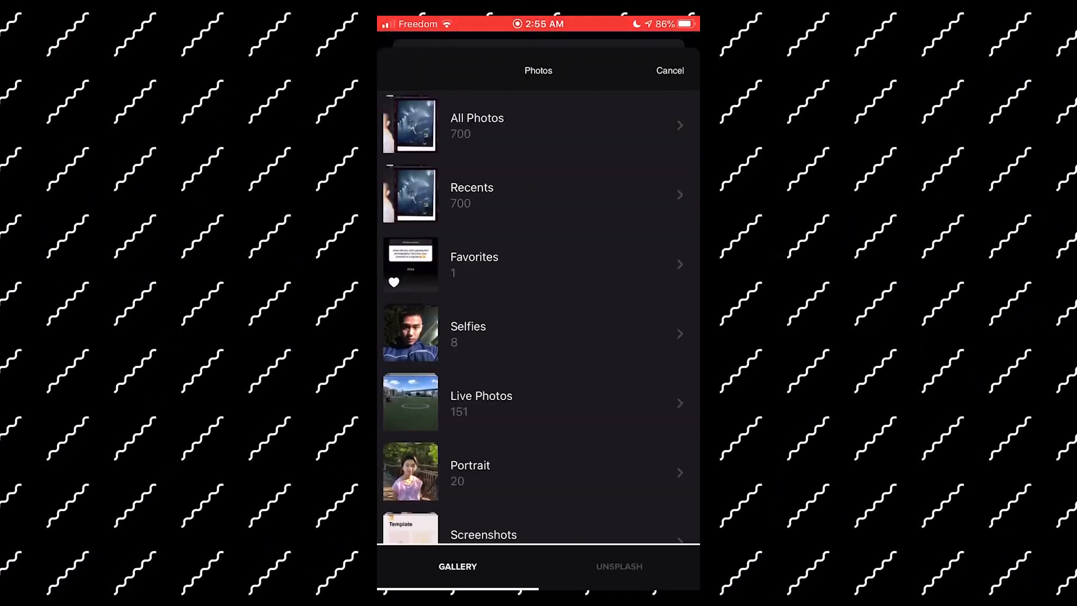
- Add two polaroid photos from Recents to the Scrl canvas, previewing the swipe in between
{"action": "left_click", "coordinate": [470, 472]}
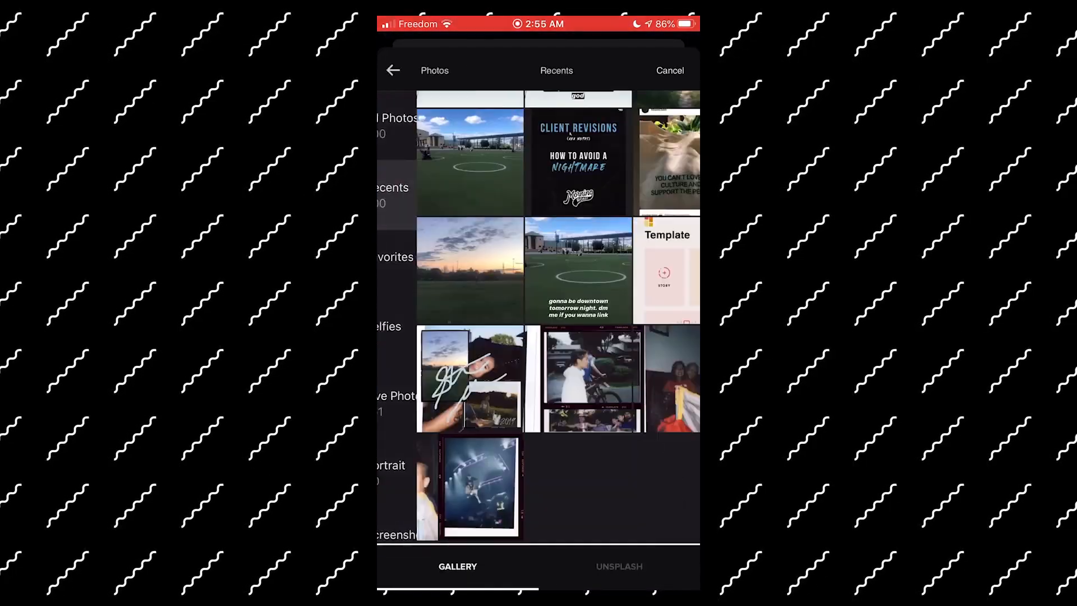
{"action": "left_click", "coordinate": [590, 363]}
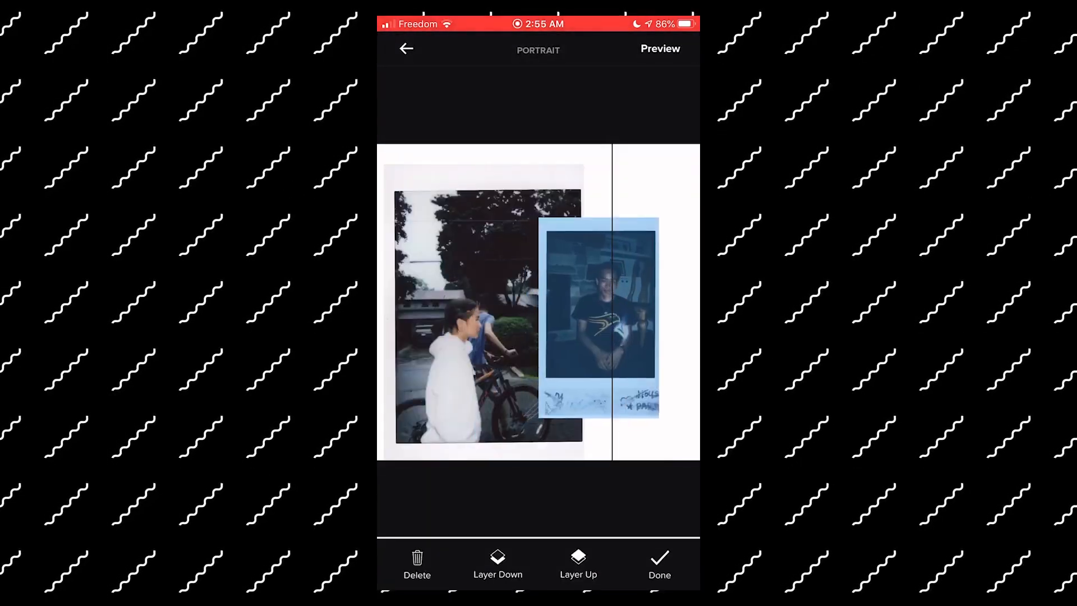
{"action": "left_click", "coordinate": [659, 48]}
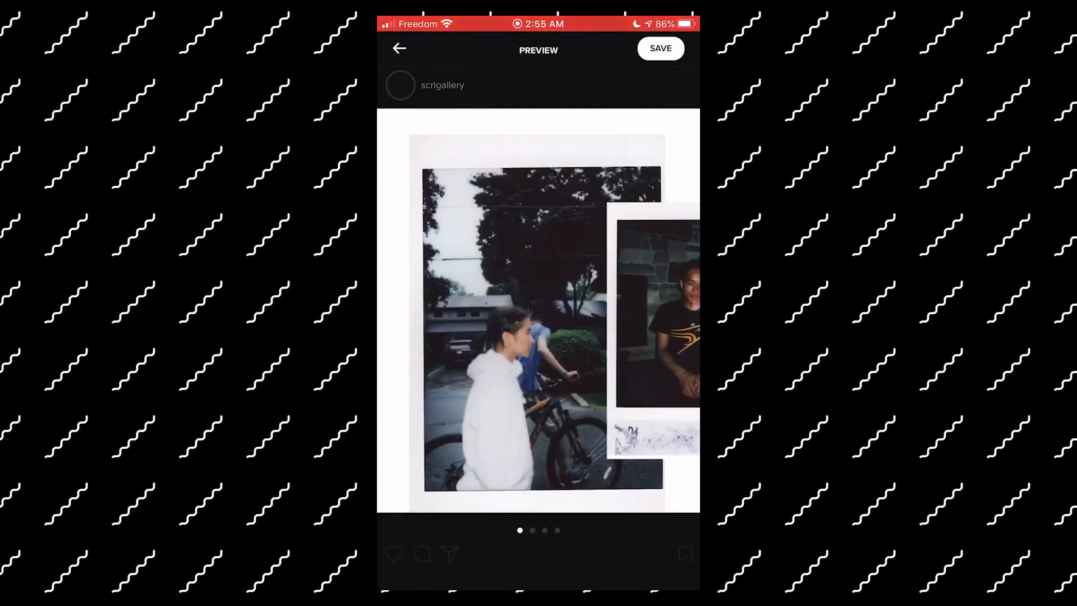
{"action": "left_click", "coordinate": [400, 48]}
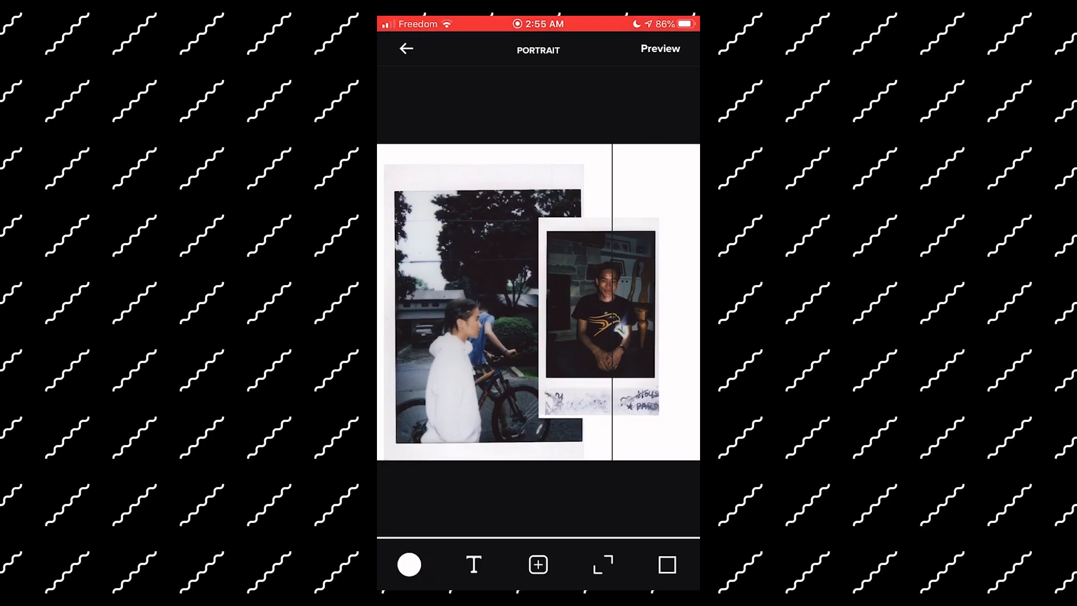
{"action": "left_click", "coordinate": [538, 564]}
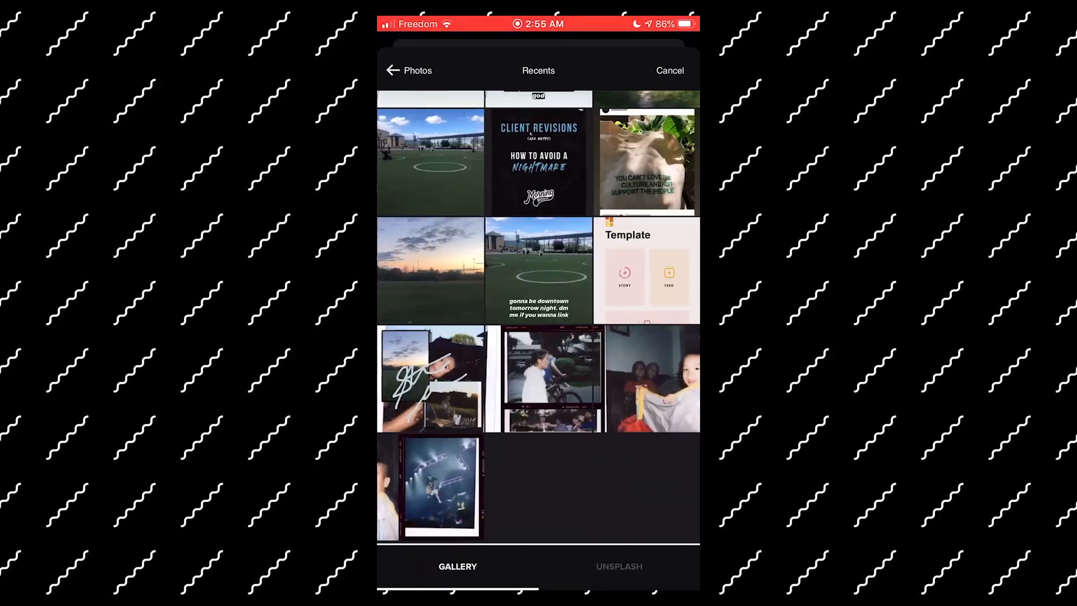
{"action": "left_click", "coordinate": [429, 378]}
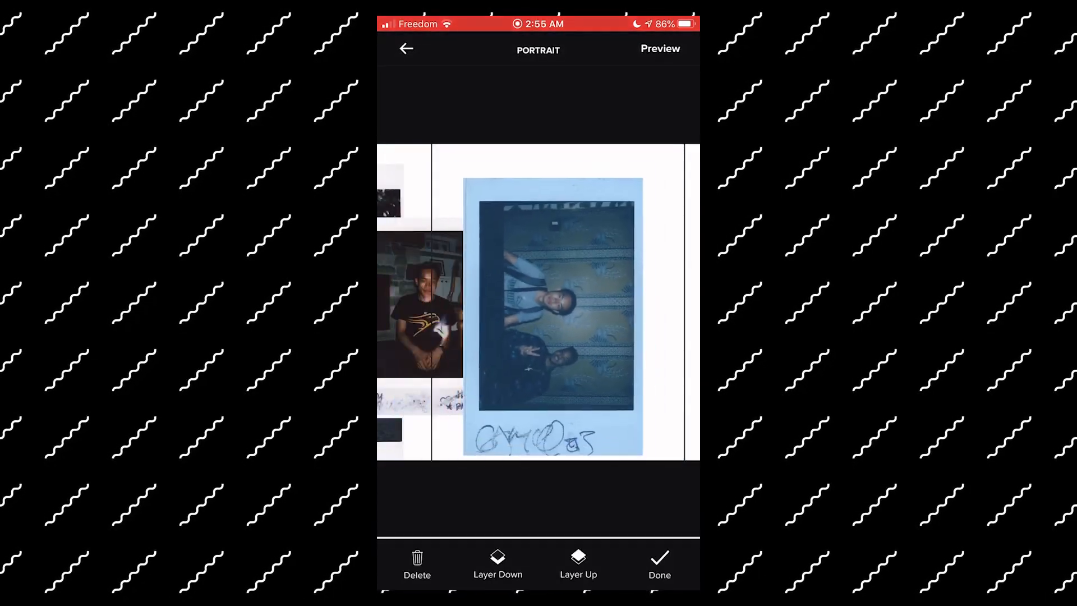